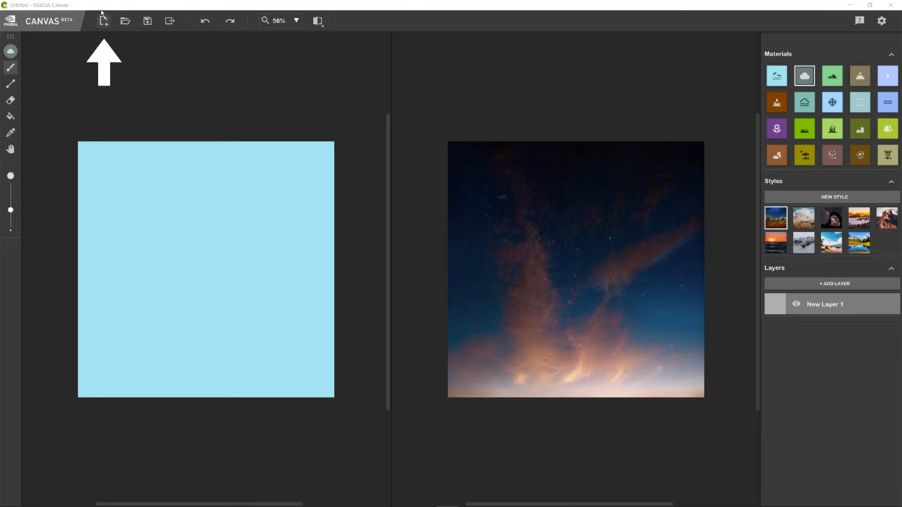
{"action": "mouse_move", "coordinate": [124, 21]}
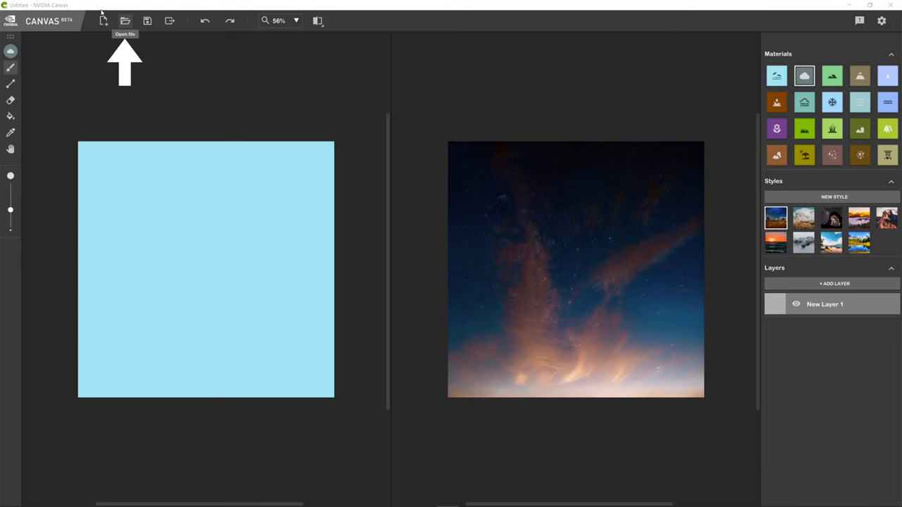
{"action": "mouse_move", "coordinate": [219, 8]}
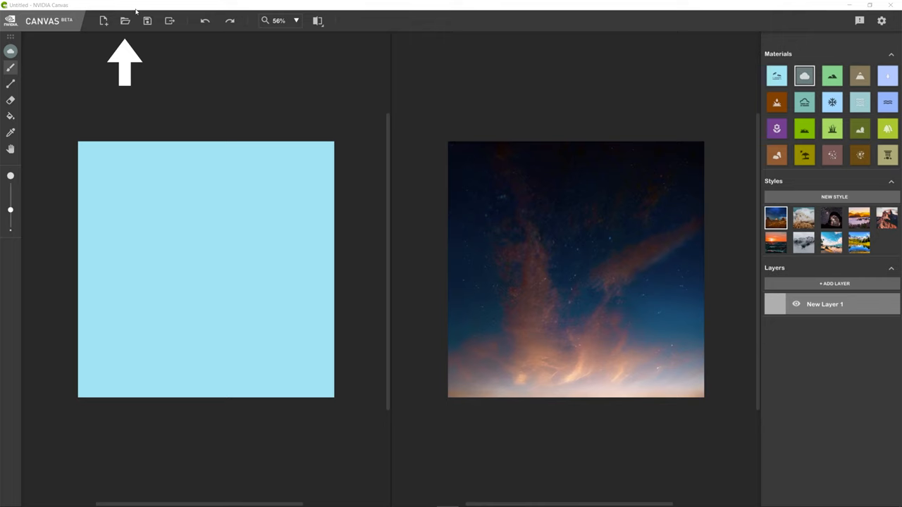
{"action": "mouse_move", "coordinate": [310, 14]}
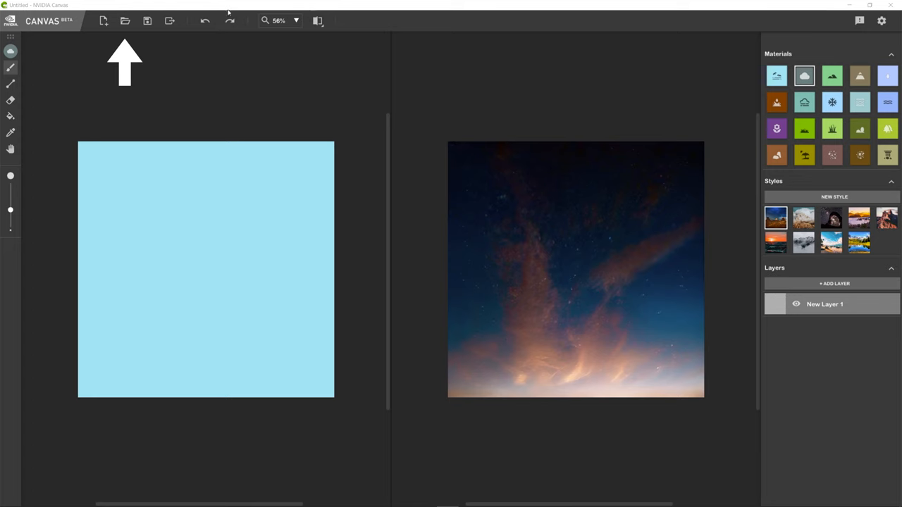
{"action": "mouse_move", "coordinate": [168, 21]}
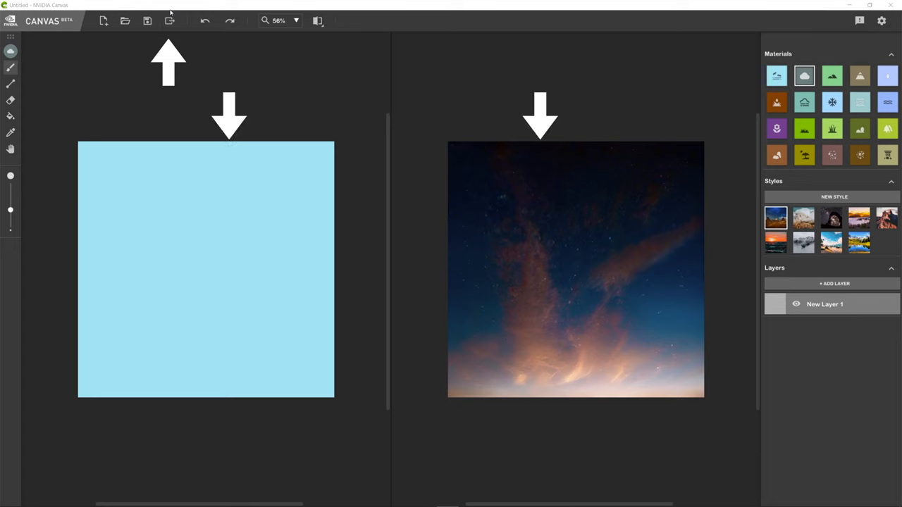
{"action": "mouse_move", "coordinate": [167, 21]}
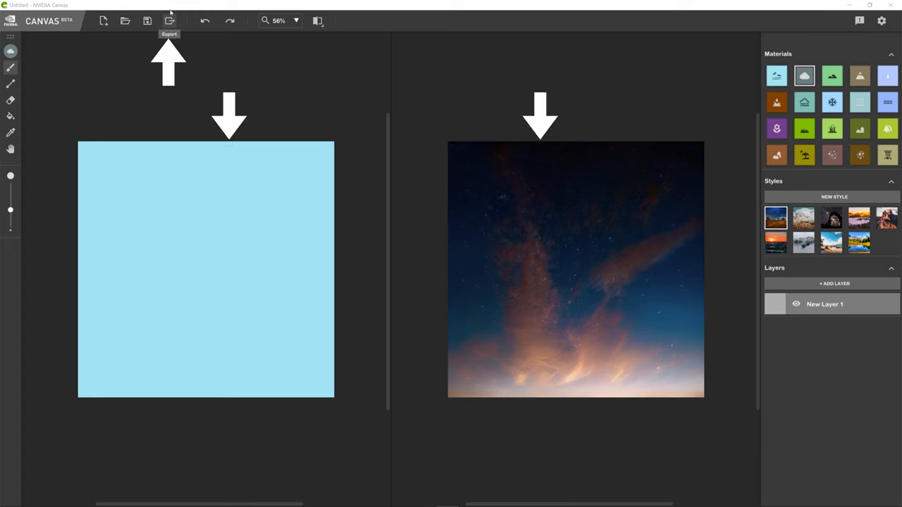
{"action": "mouse_move", "coordinate": [208, 21]}
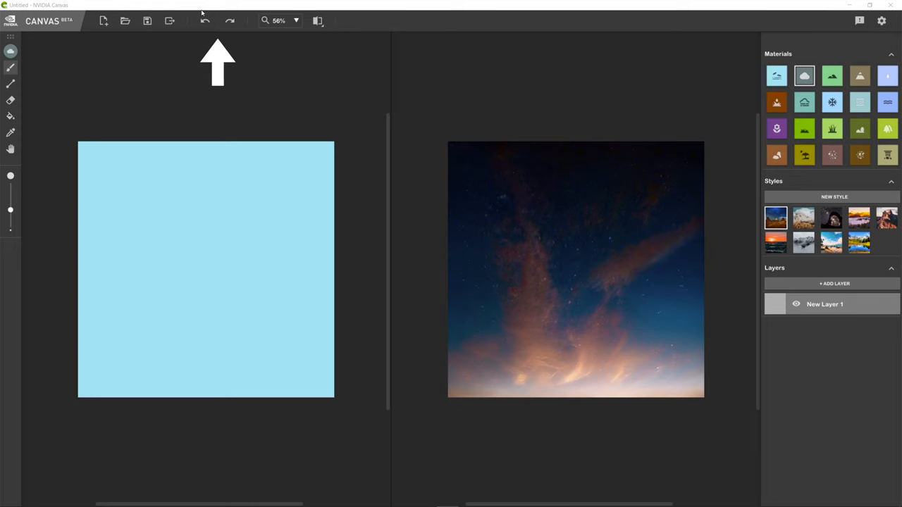
{"action": "mouse_move", "coordinate": [271, 11]}
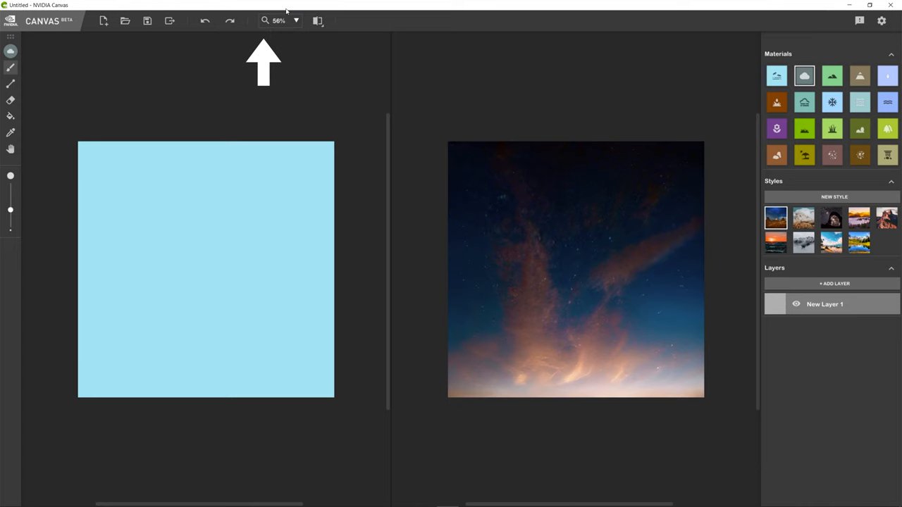
Set the zoom level to 75% so both canvases fill more of the window.
{"action": "left_click", "coordinate": [305, 21]}
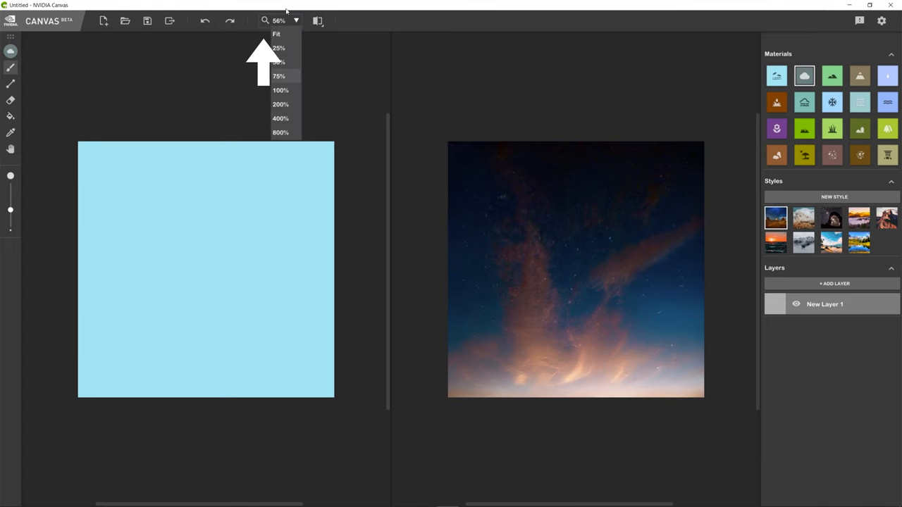
{"action": "left_click", "coordinate": [282, 76]}
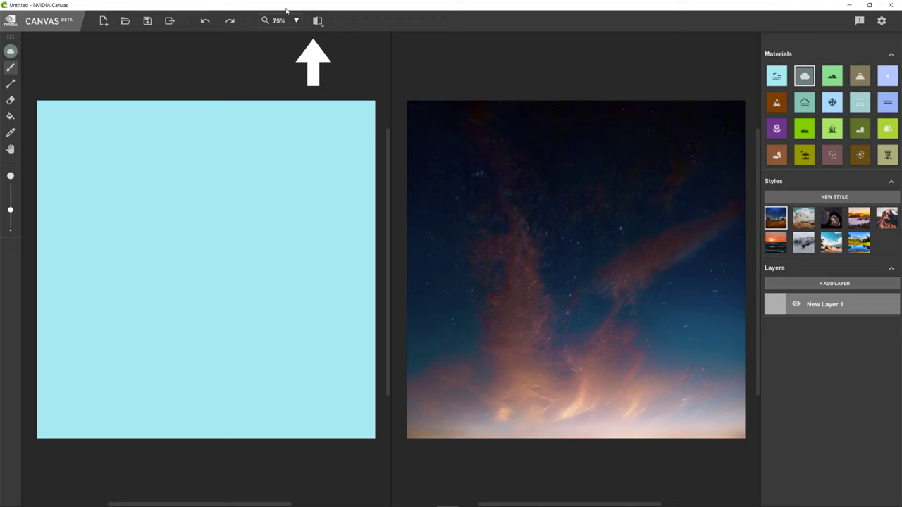
{"action": "left_click", "coordinate": [318, 21]}
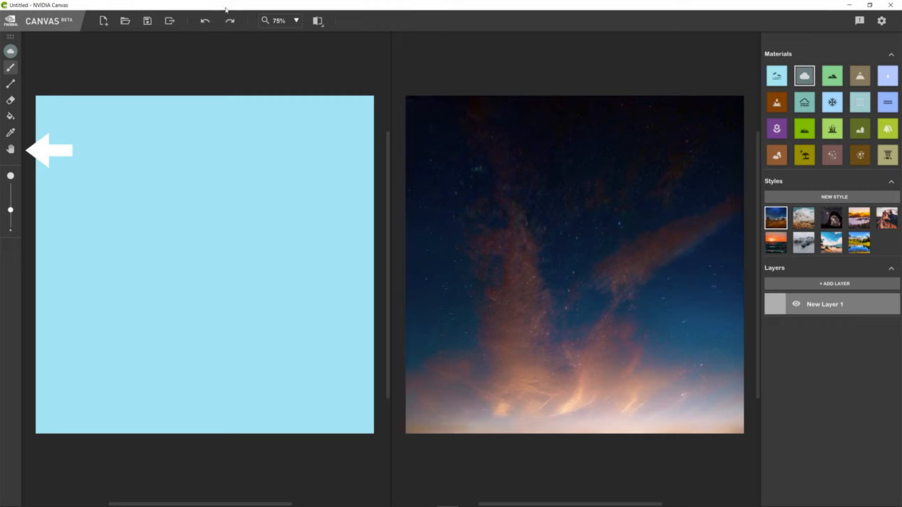
{"action": "mouse_move", "coordinate": [53, 204]}
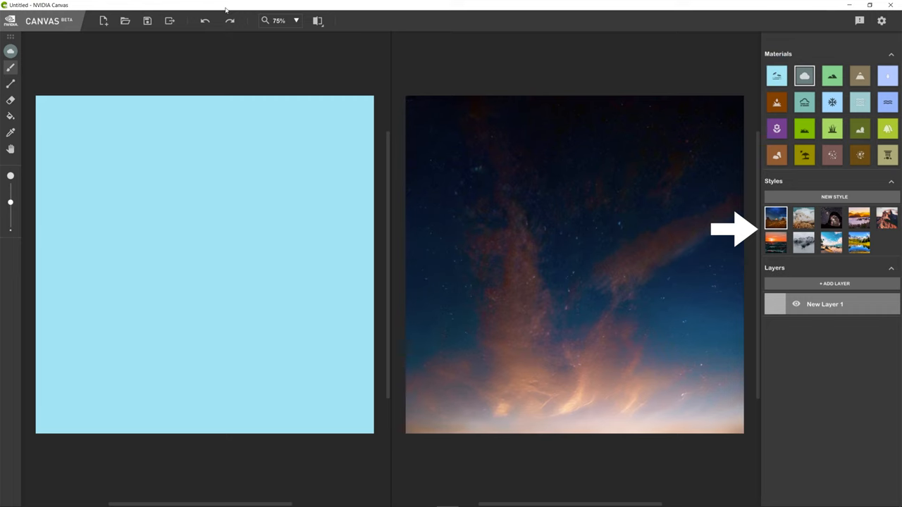
Preview warm and fiery sunset presets, then settle on a daytime blue-sky style.
{"action": "left_click", "coordinate": [803, 217]}
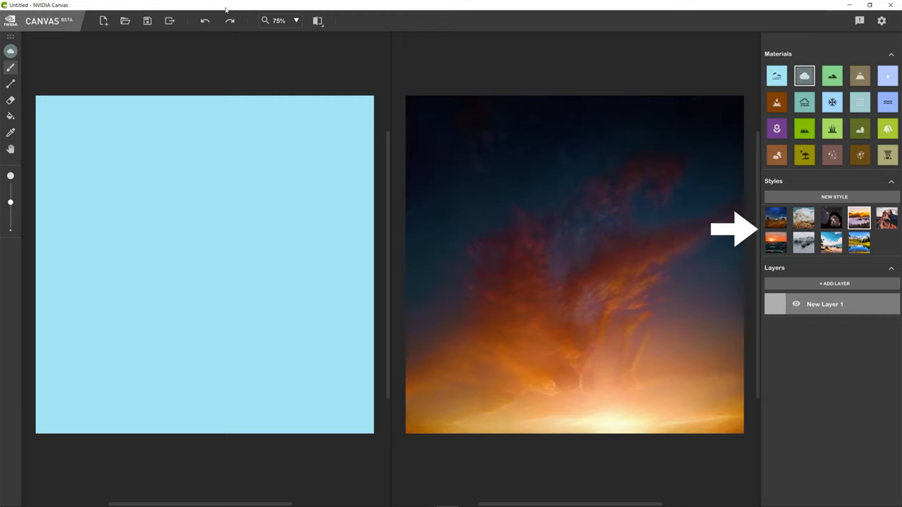
{"action": "left_click", "coordinate": [775, 243]}
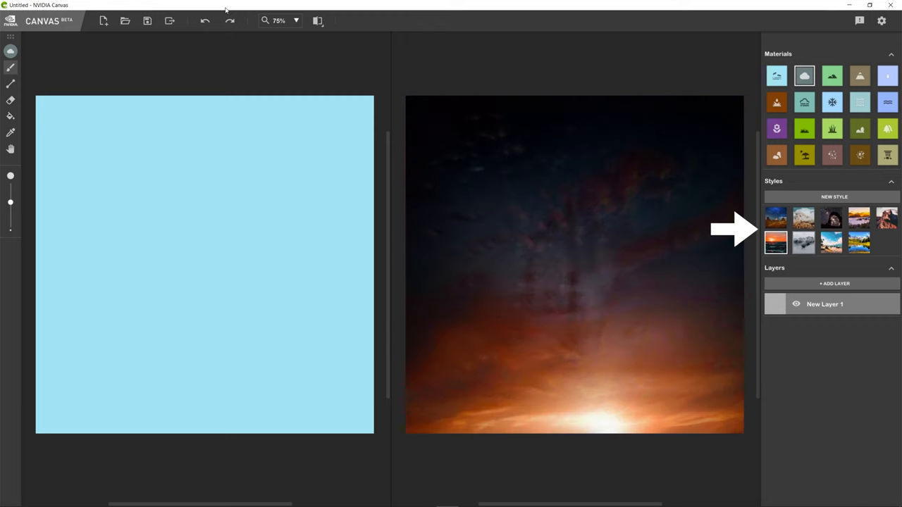
{"action": "left_click", "coordinate": [827, 241]}
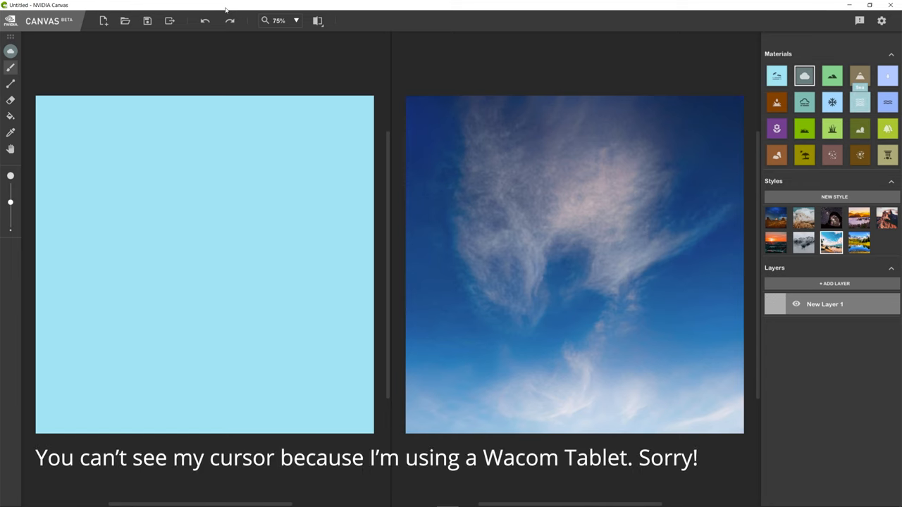
Paint a horizontal Sea strip across the map's middle to create a sunlit horizon.
{"action": "left_click", "coordinate": [857, 102]}
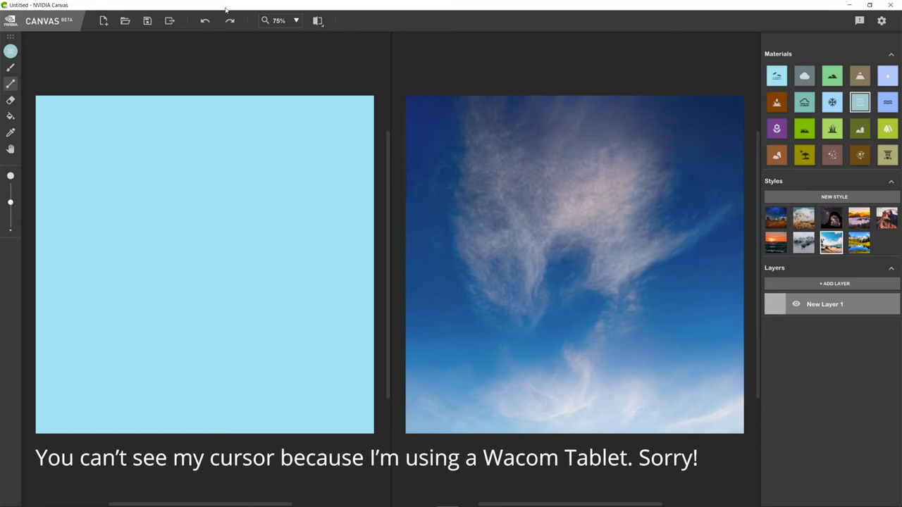
{"action": "left_click_drag", "start_coordinate": [40, 262], "coordinate": [355, 261]}
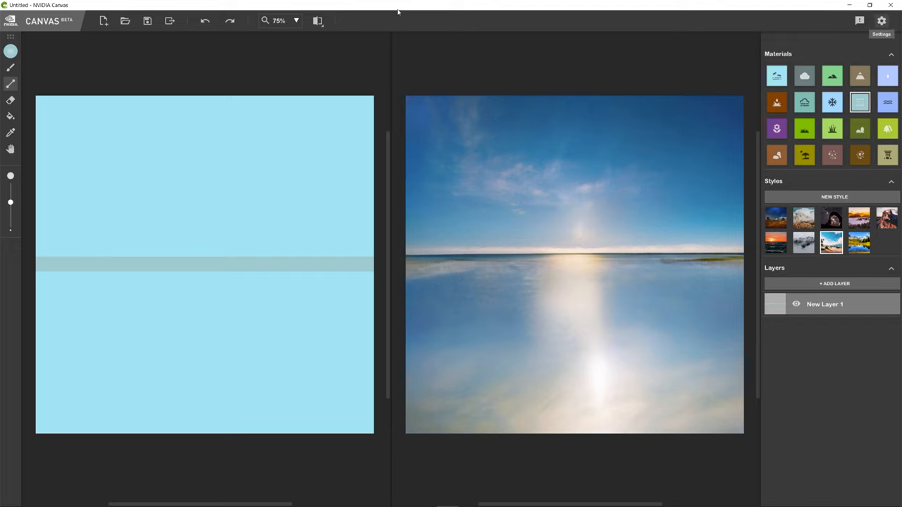
{"action": "left_click", "coordinate": [879, 23]}
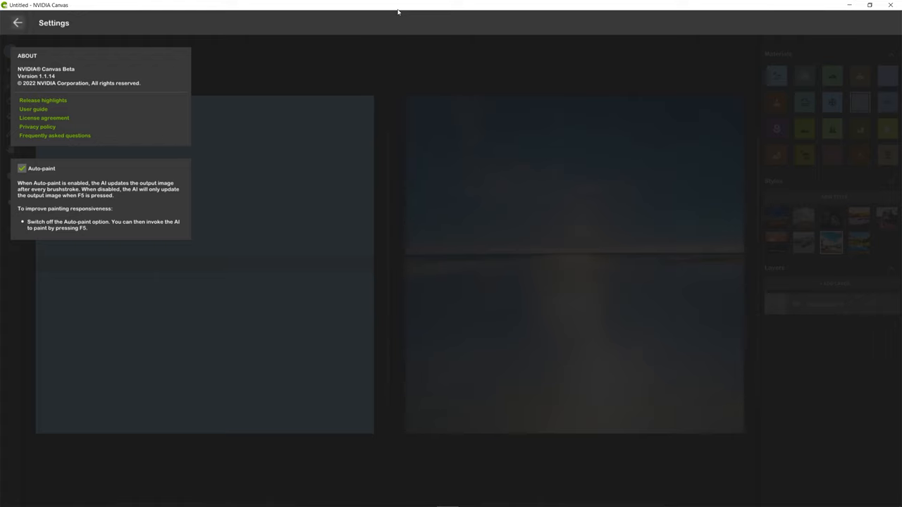
{"action": "left_click", "coordinate": [17, 26]}
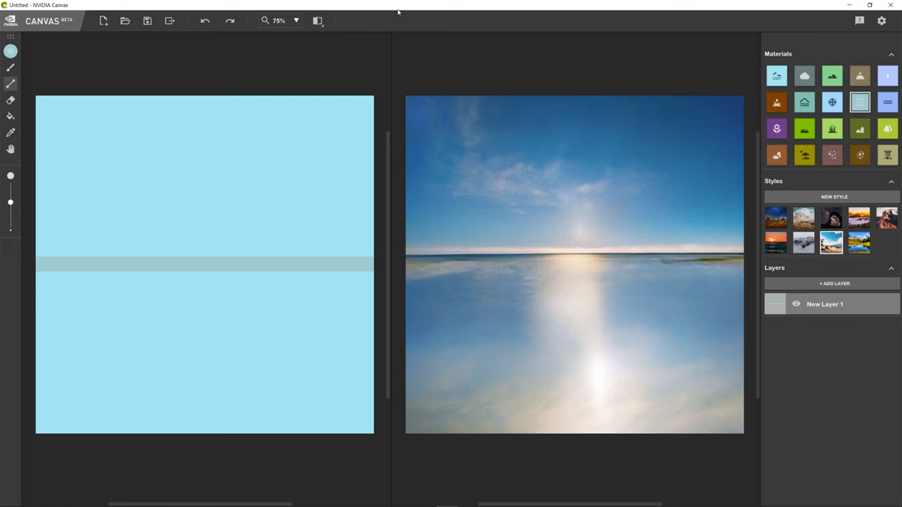
{"action": "mouse_move", "coordinate": [10, 116]}
{"action": "type", "text": "Sea"}
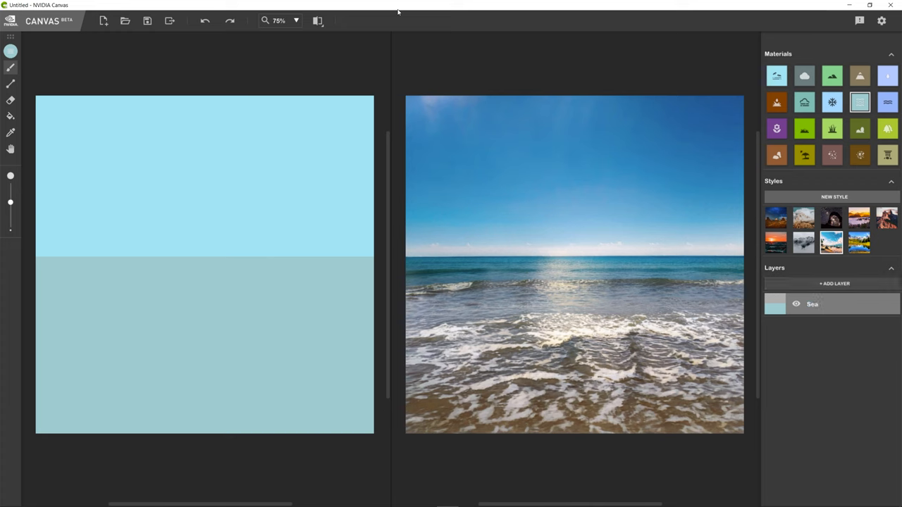
Create a Sand layer and brush a sandy shoreline along the bottom of the map.
{"action": "left_click", "coordinate": [831, 283]}
{"action": "type", "text": "Sand"}
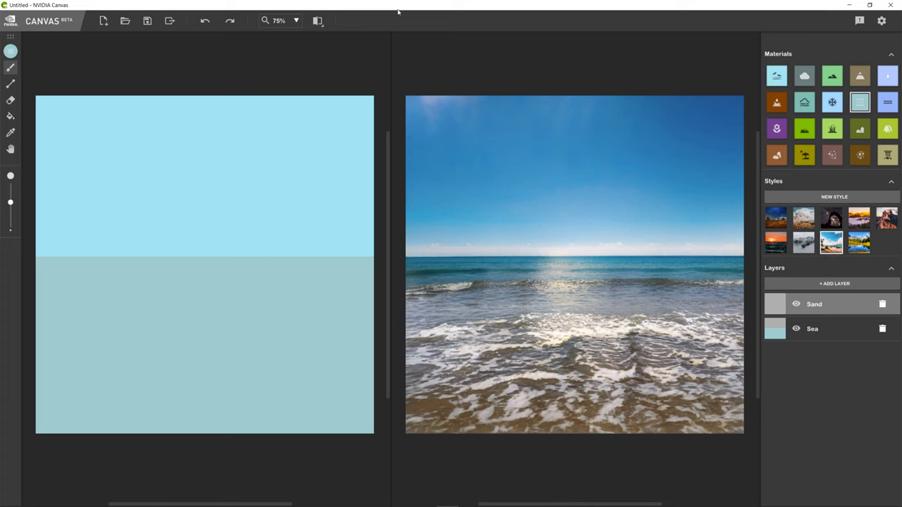
{"action": "left_click", "coordinate": [803, 155]}
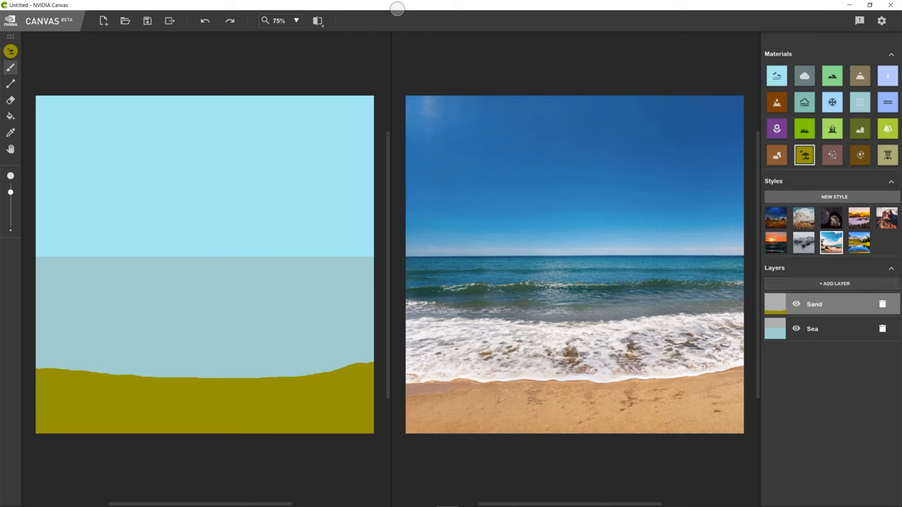
Create a Background Mount layer beneath the sea and brush a thin mountain ridge on the horizon.
{"action": "left_click", "coordinate": [831, 285]}
{"action": "type", "text": "Background Mount"}
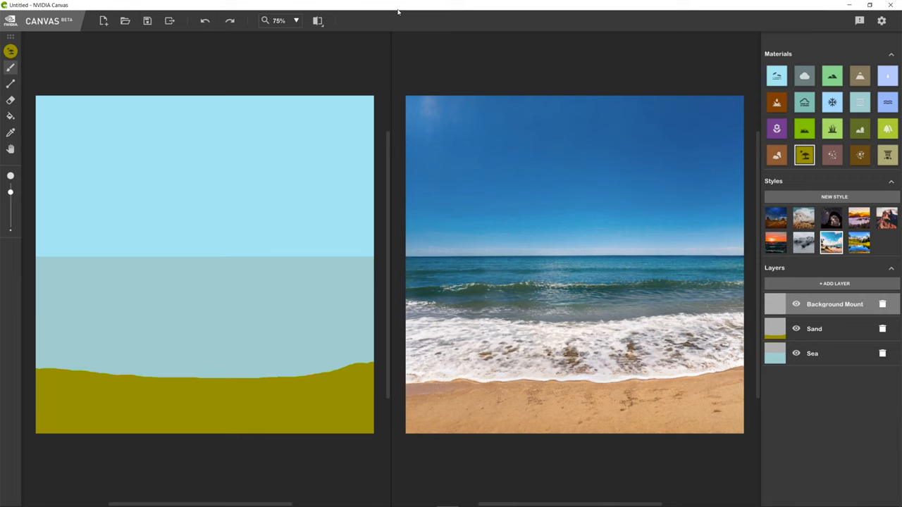
{"action": "mouse_move", "coordinate": [446, 132]}
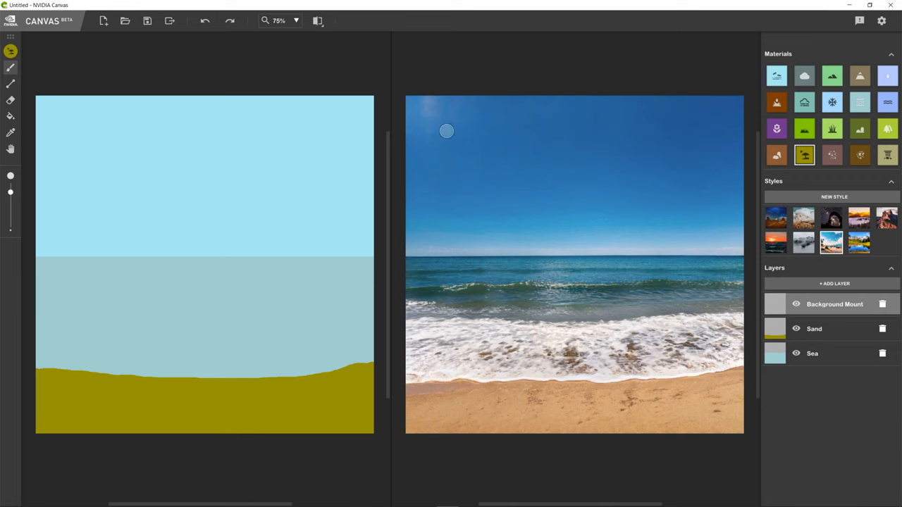
{"action": "mouse_move", "coordinate": [538, 259]}
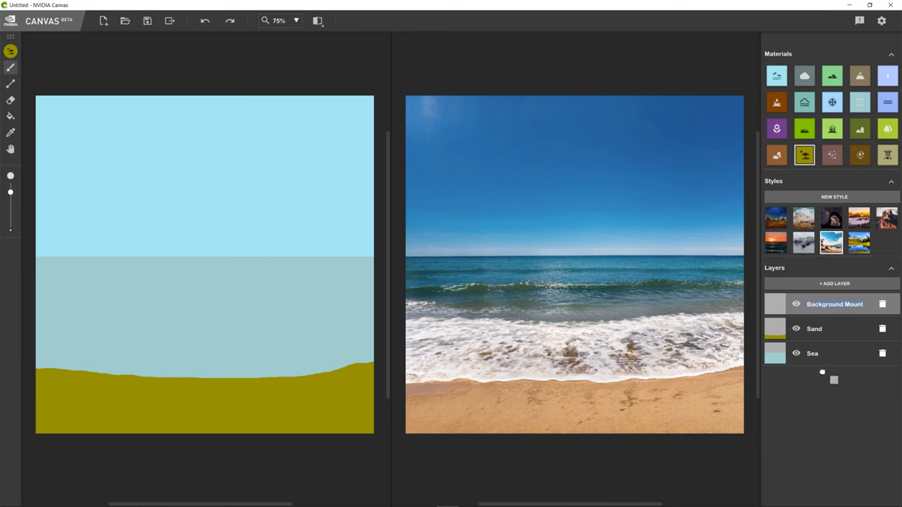
{"action": "left_click_drag", "start_coordinate": [834, 305], "coordinate": [834, 353]}
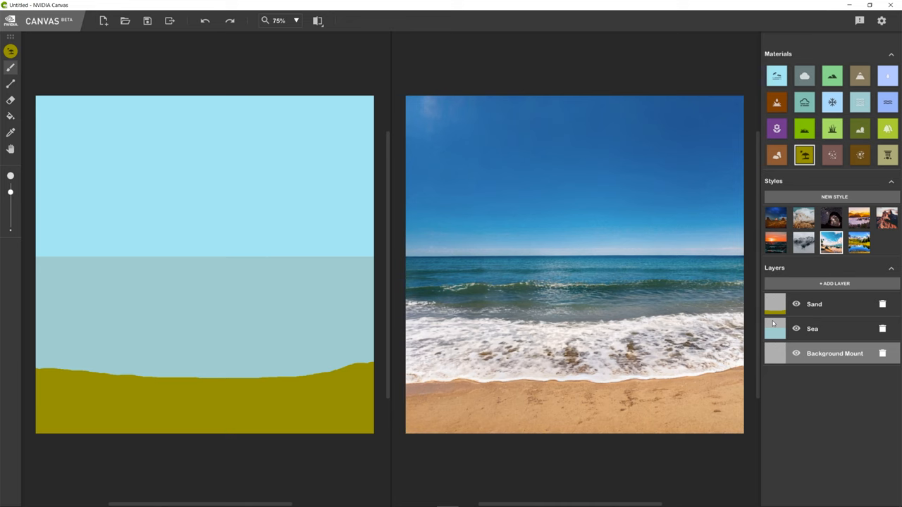
{"action": "left_click", "coordinate": [856, 73]}
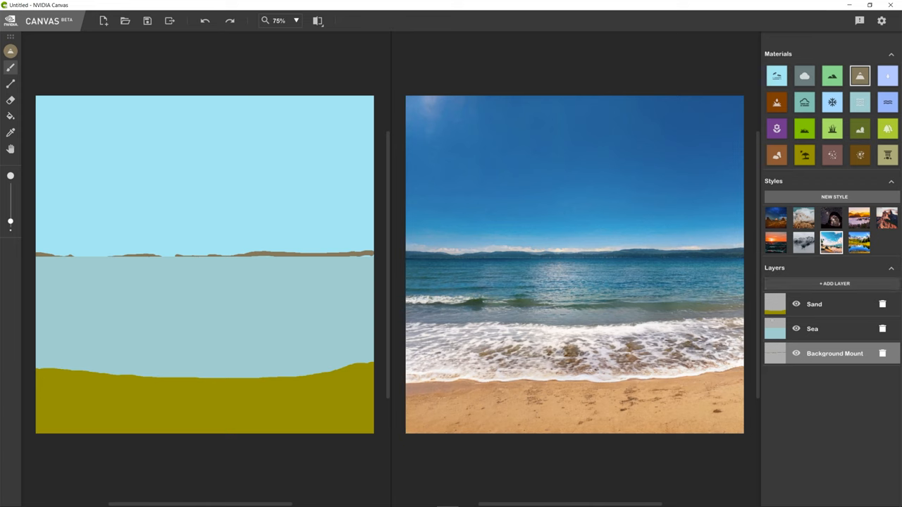
{"action": "left_click", "coordinate": [832, 284]}
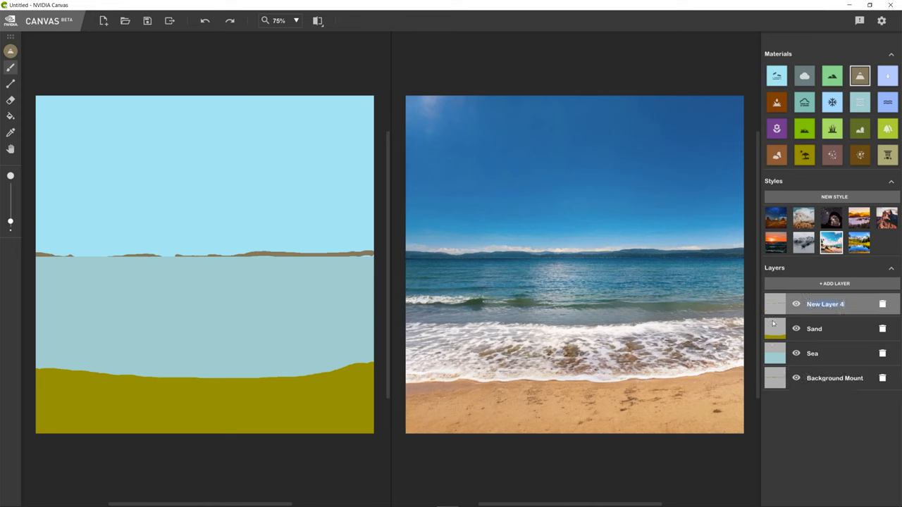
Name the new layer Clouds and brush a Cloud mass into the upper-right sky.
{"action": "type", "text": "Clouds"}
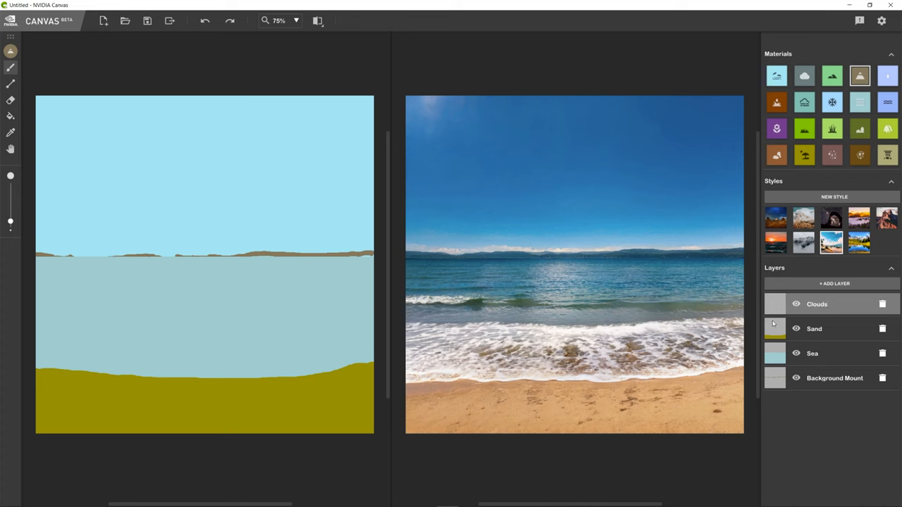
{"action": "left_click", "coordinate": [803, 75]}
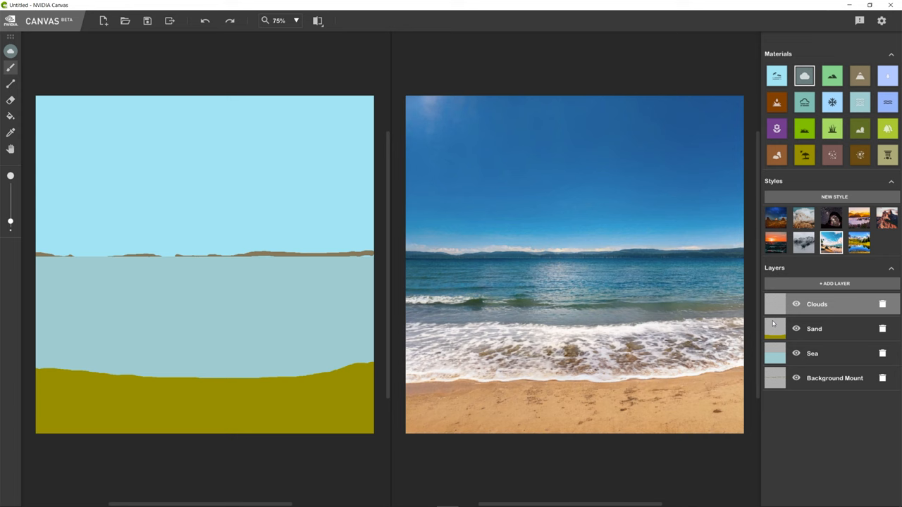
{"action": "left_click_drag", "start_coordinate": [321, 102], "coordinate": [369, 105]}
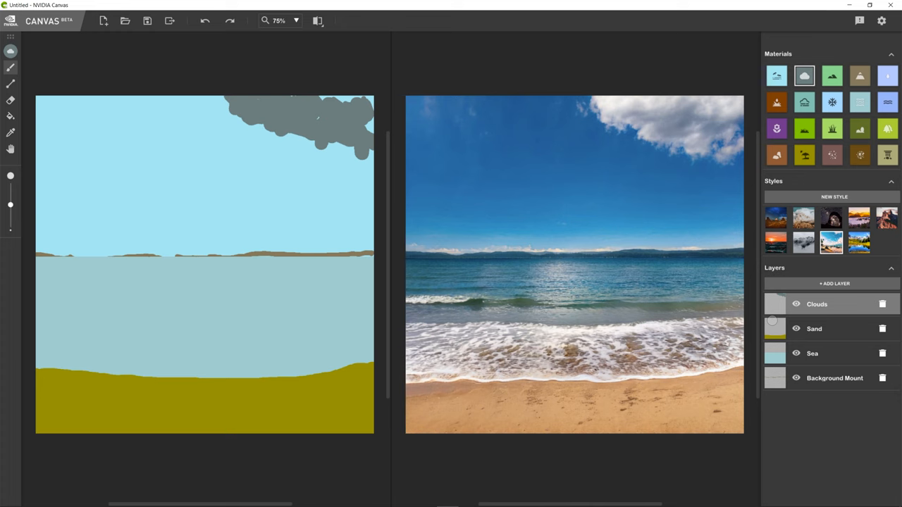
Drop the Clouds layer to the bottom and dab more clouds across the sky, including mid-sky.
{"action": "left_click", "coordinate": [834, 377]}
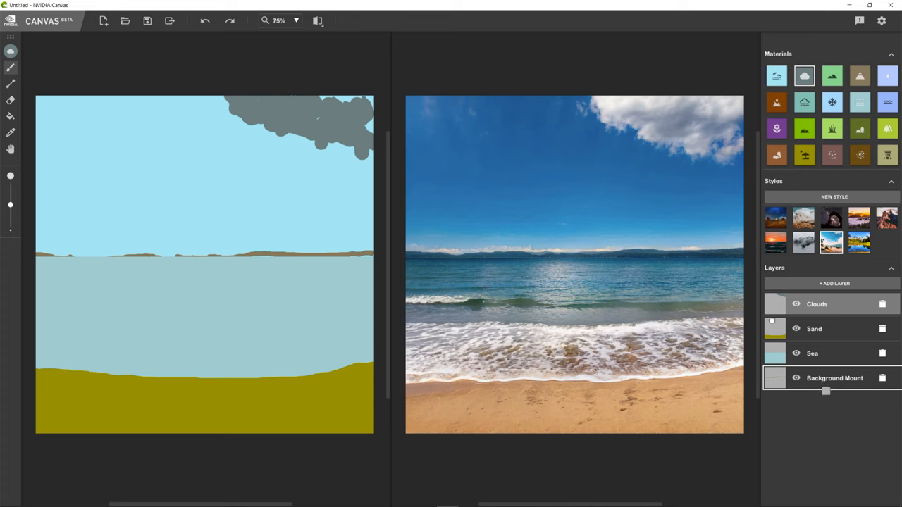
{"action": "left_click_drag", "start_coordinate": [817, 304], "coordinate": [818, 377]}
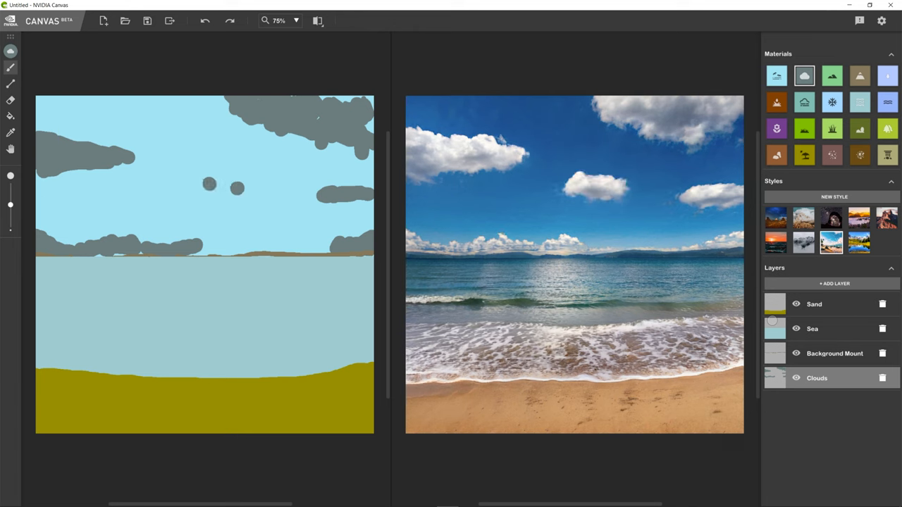
{"action": "left_click", "coordinate": [174, 203]}
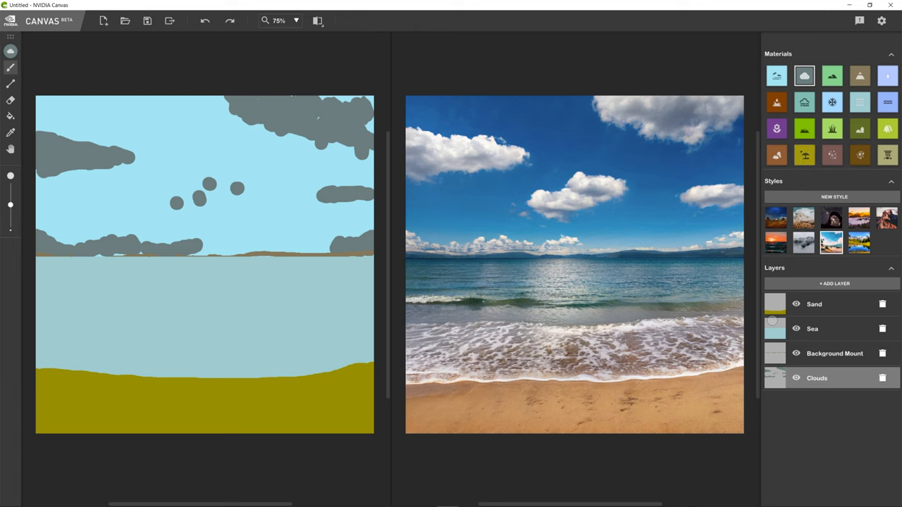
{"action": "mouse_move", "coordinate": [776, 128]}
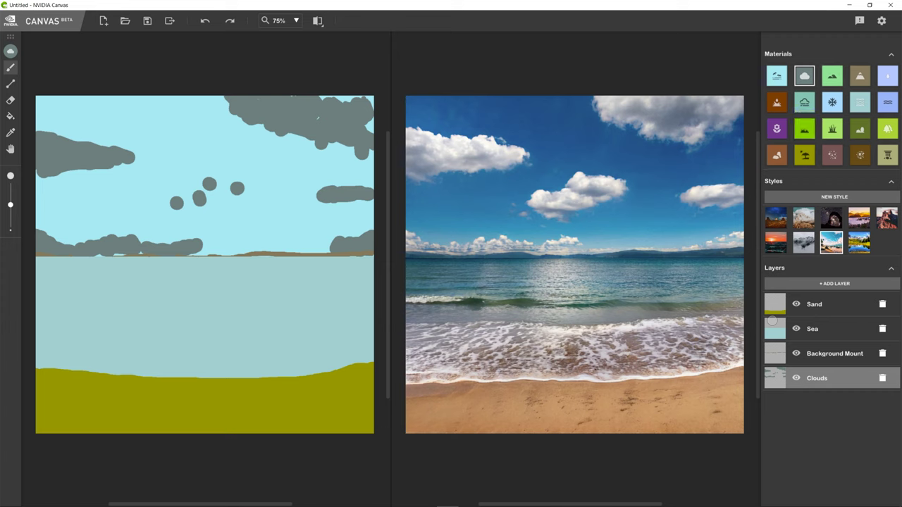
{"action": "left_click", "coordinate": [775, 155]}
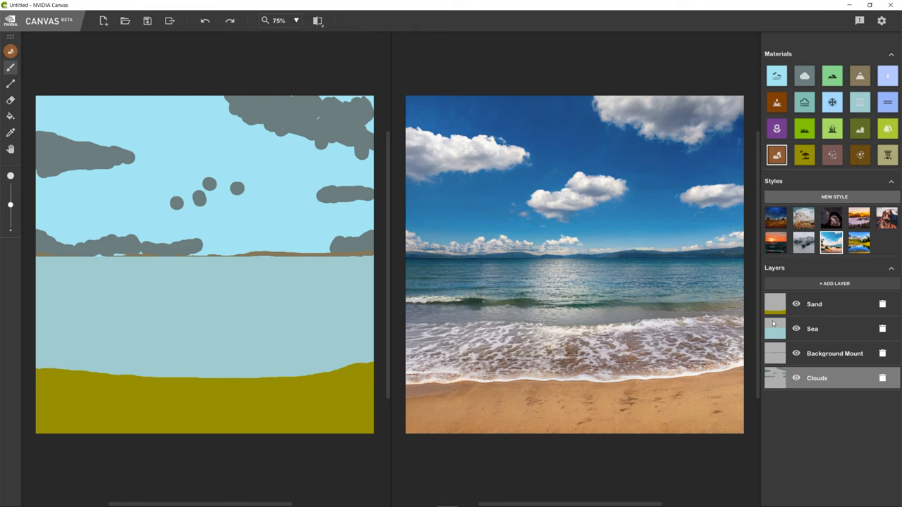
Create a top layer named Foreground Land for the coastal rocks and greenery.
{"action": "left_click", "coordinate": [831, 285]}
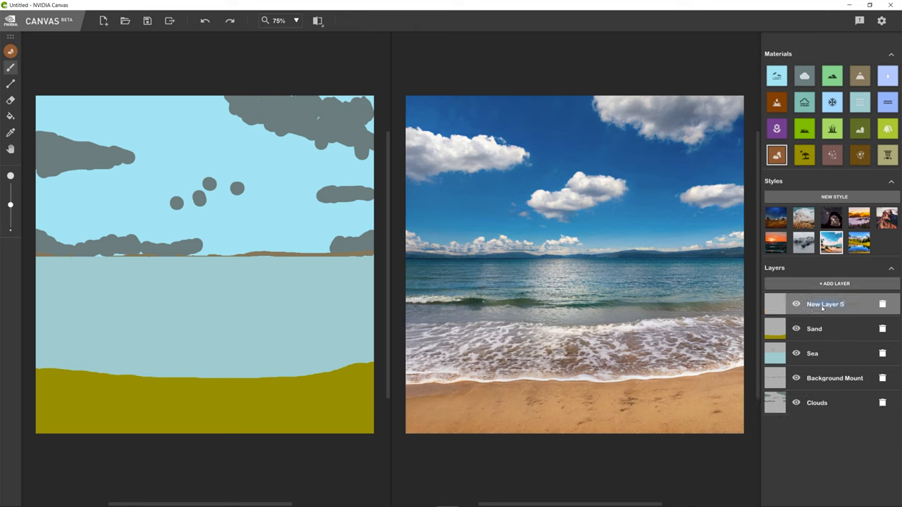
{"action": "type", "text": "Forest"}
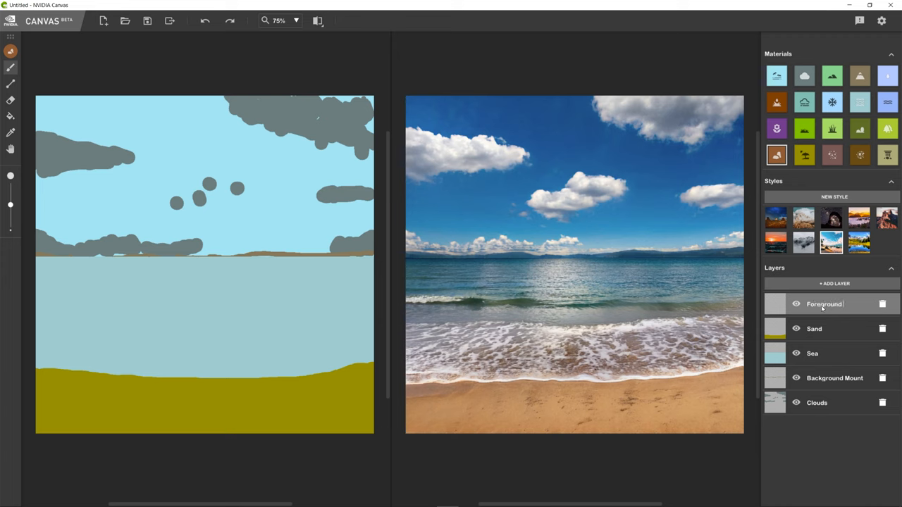
{"action": "type", "text": "Land"}
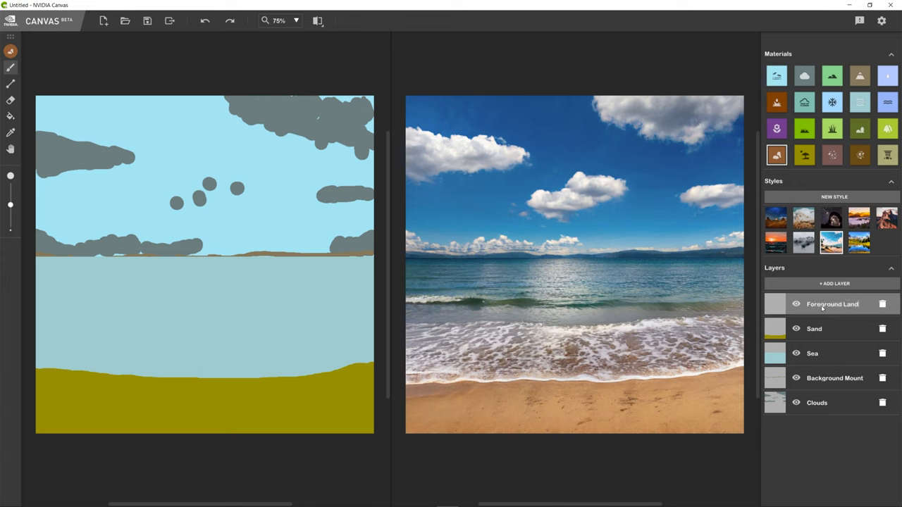
{"action": "left_click_drag", "start_coordinate": [77, 232], "coordinate": [124, 236]}
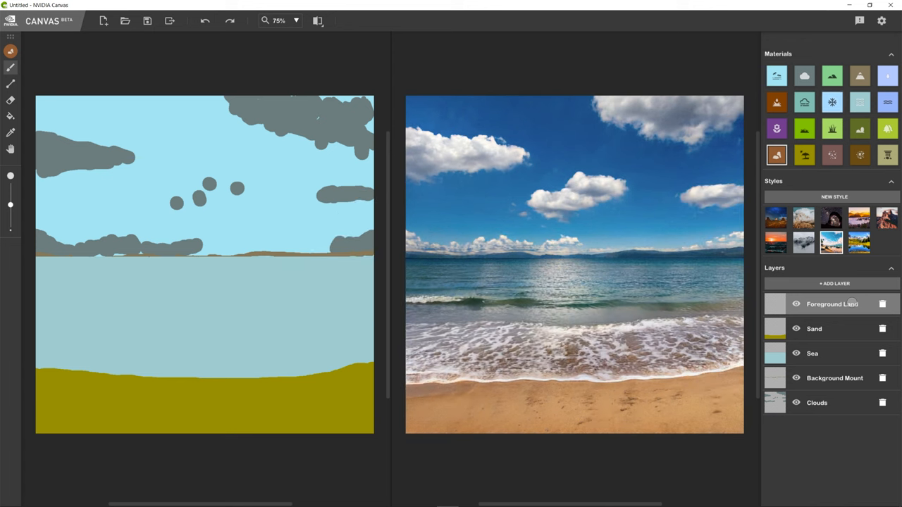
{"action": "left_click", "coordinate": [831, 74]}
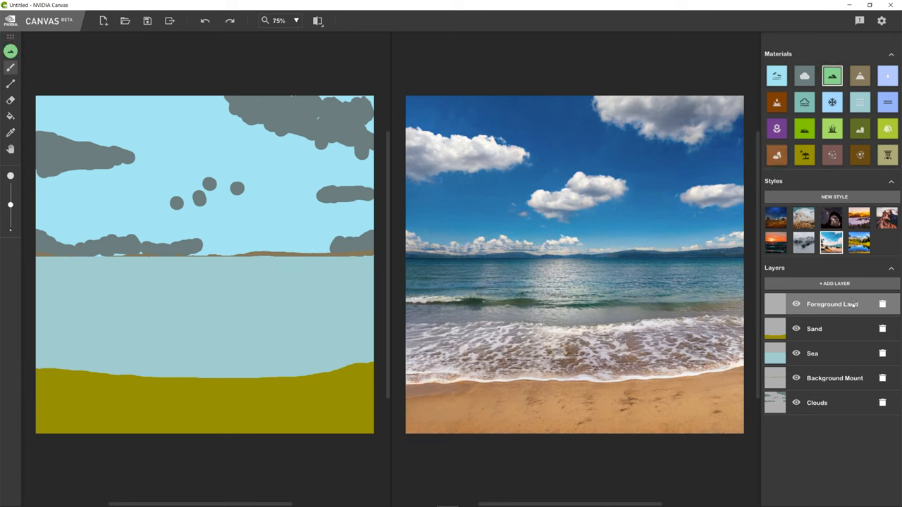
{"action": "left_click_drag", "start_coordinate": [331, 205], "coordinate": [366, 218]}
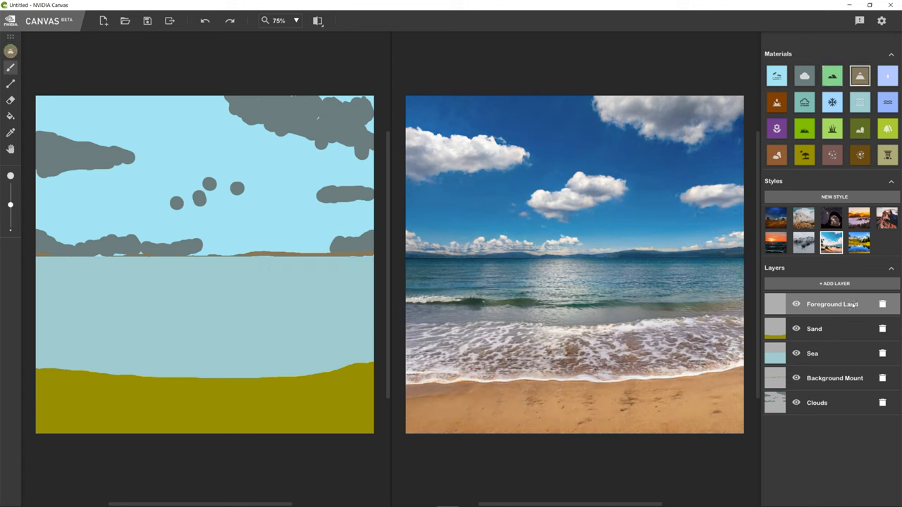
Brush large rocky headlands on the left and right so the beach becomes a cove.
{"action": "left_click_drag", "start_coordinate": [289, 271], "coordinate": [335, 282]}
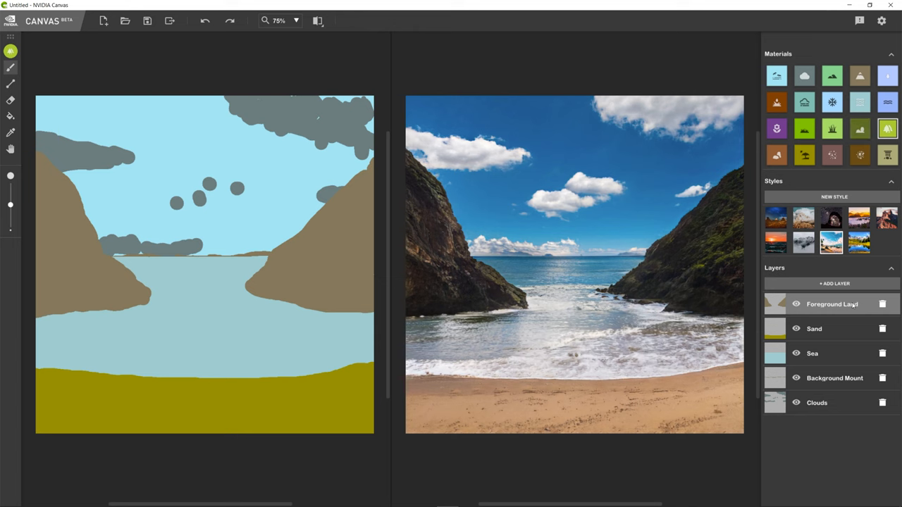
Brush green vegetation over the tops of both rocky headlands.
{"action": "left_click_drag", "start_coordinate": [332, 198], "coordinate": [364, 181]}
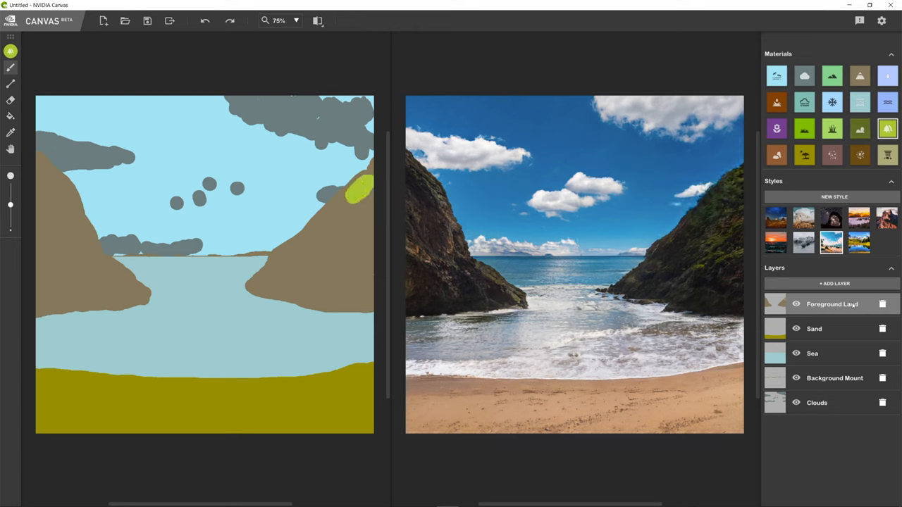
{"action": "left_click_drag", "start_coordinate": [352, 190], "coordinate": [346, 214]}
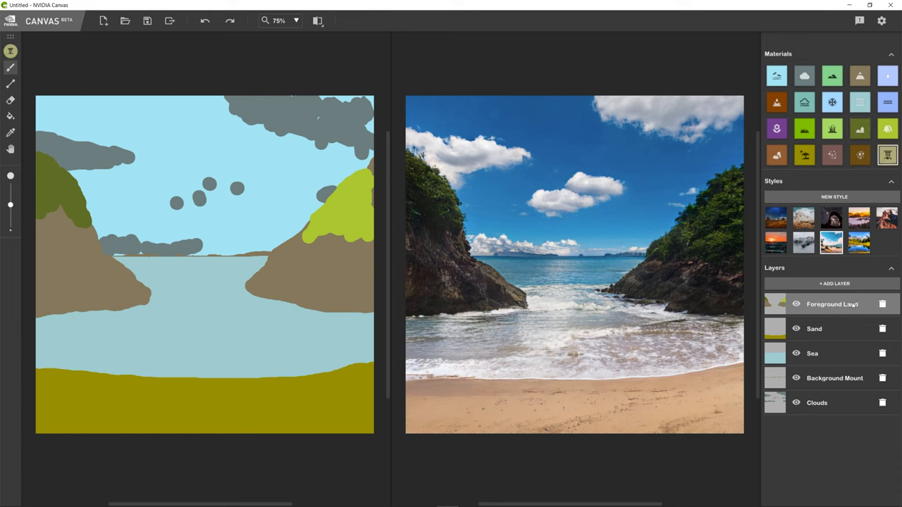
Brush a stroke near the sand's bottom edge and select the Rock material for beach pebbles.
{"action": "left_click_drag", "start_coordinate": [232, 415], "coordinate": [359, 408]}
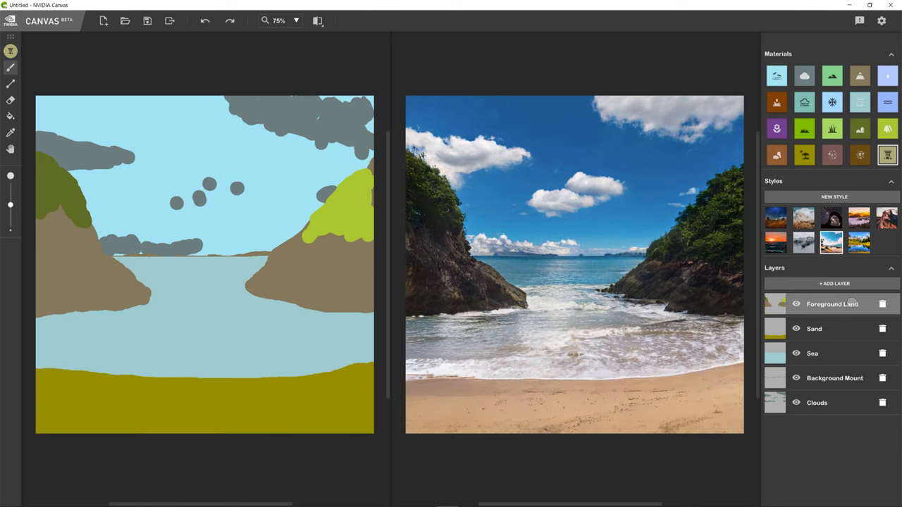
{"action": "mouse_move", "coordinate": [775, 128]}
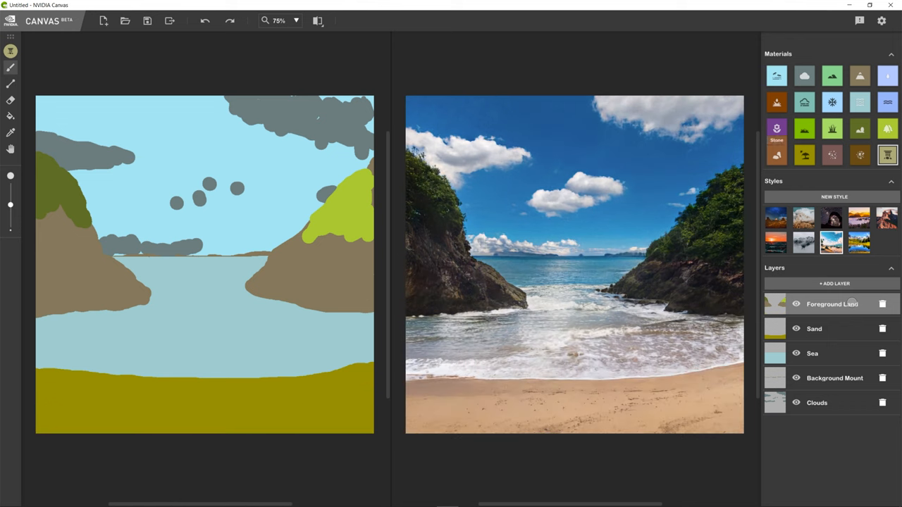
{"action": "left_click", "coordinate": [775, 154]}
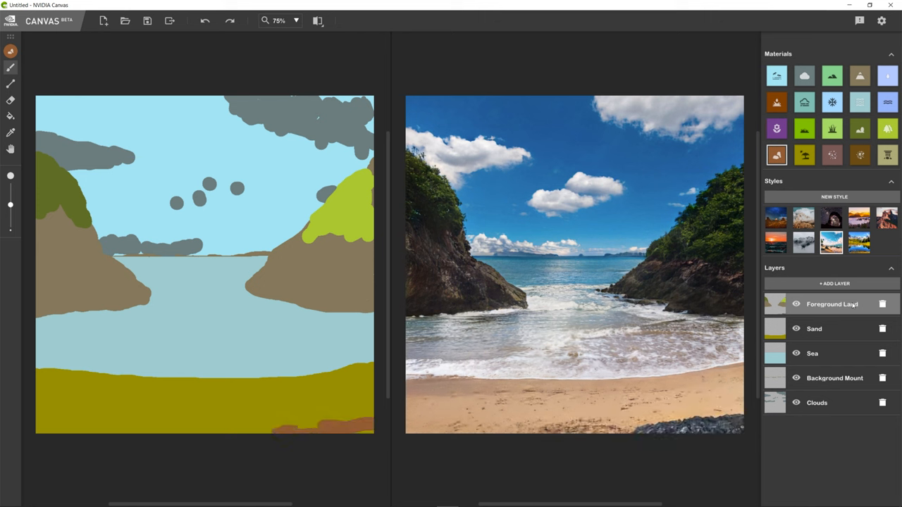